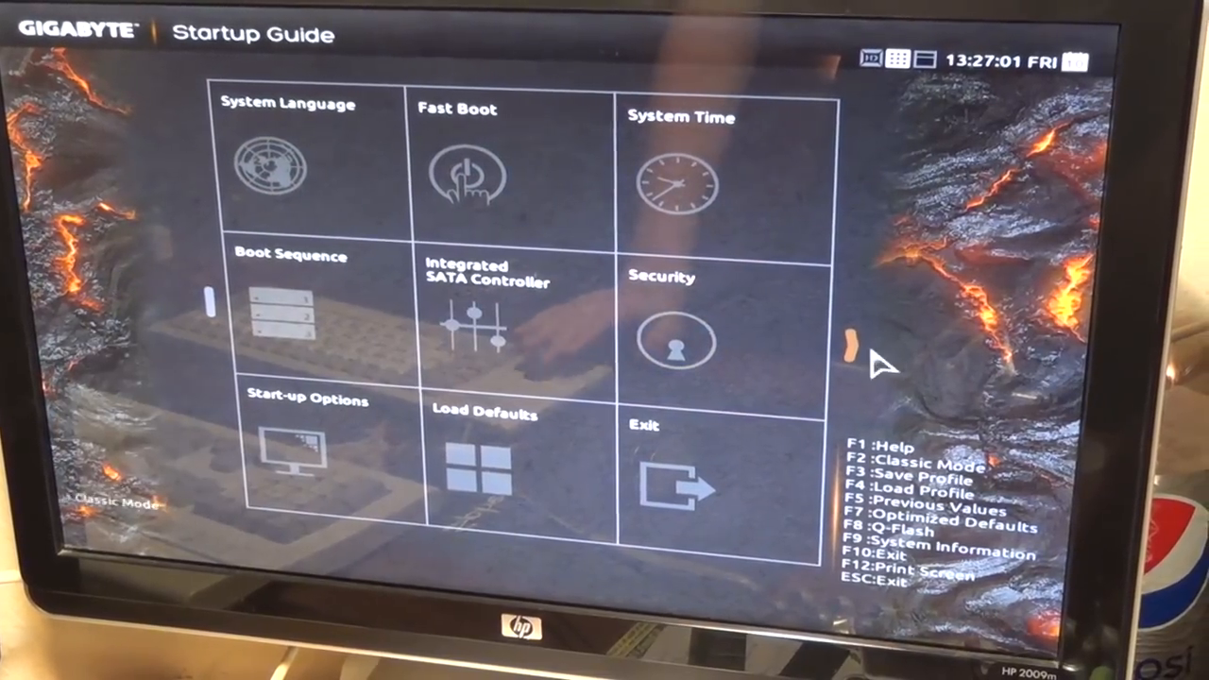
mouse_move(463, 180)
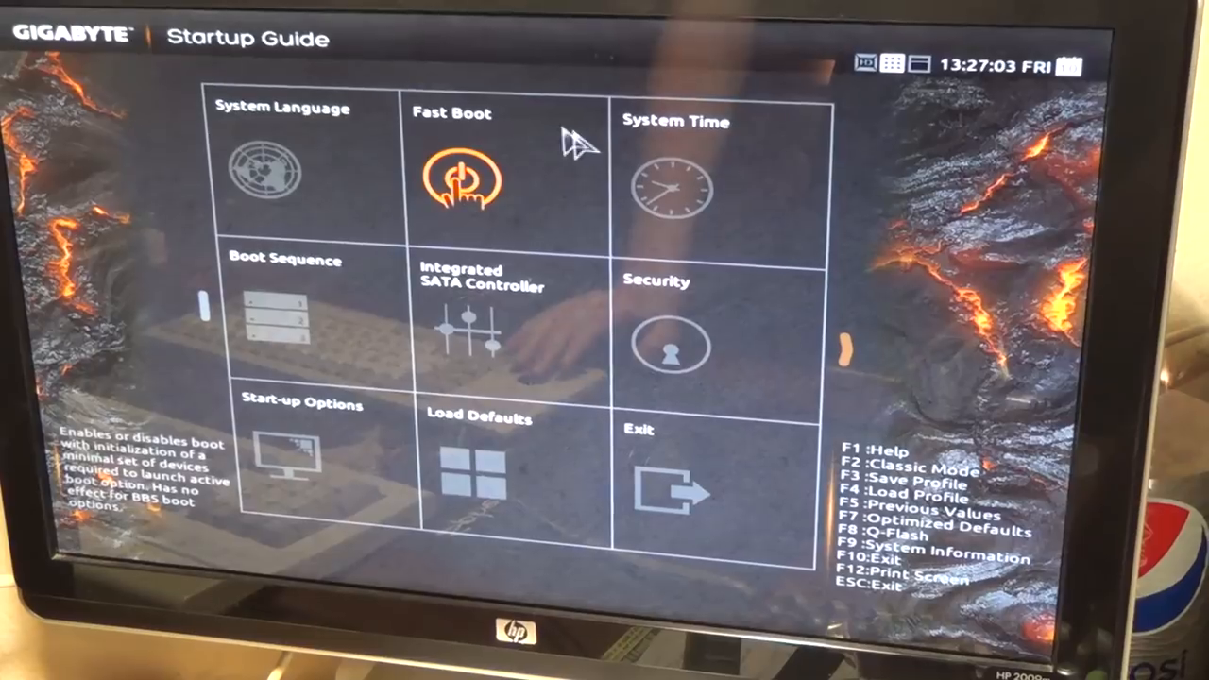
Switch to classic mode and show the System Information page with board model, BIOS version and date.
click(461, 174)
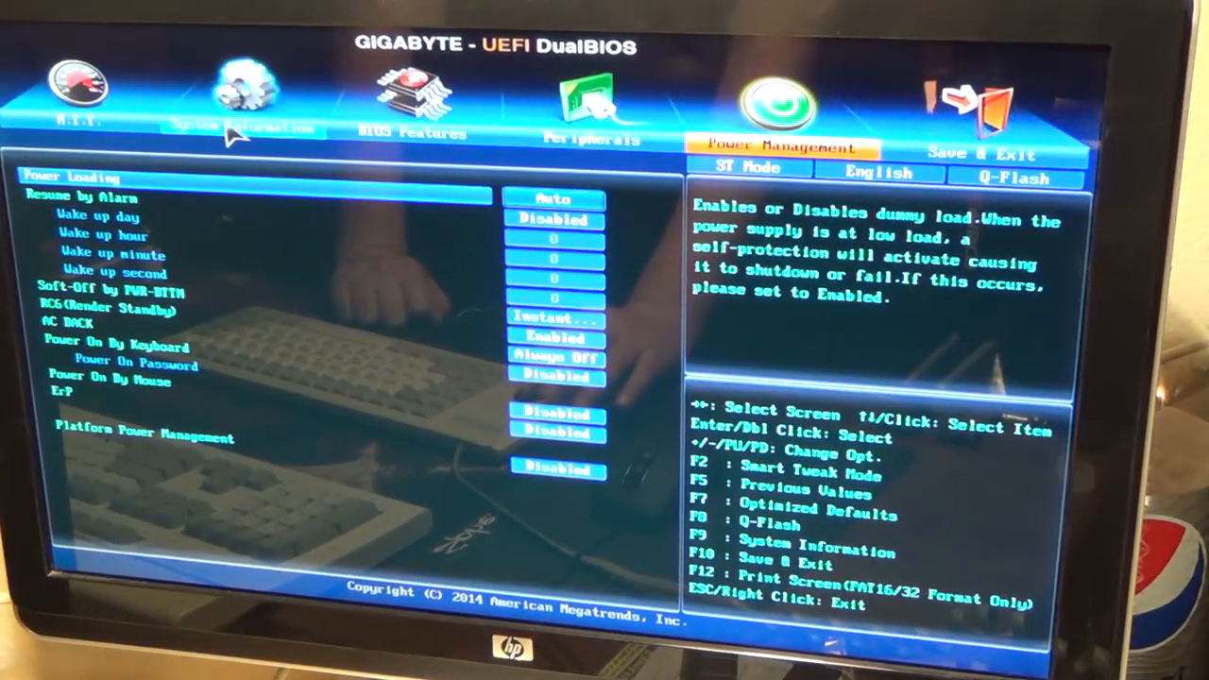
click(243, 104)
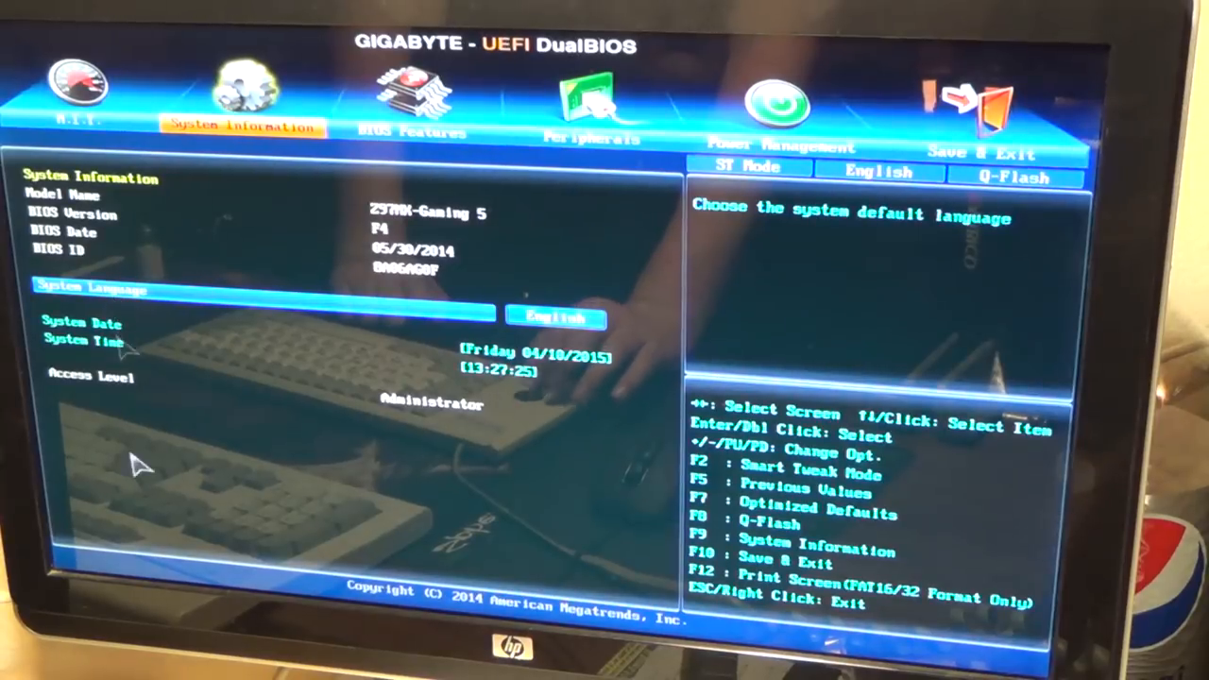
mouse_move(142, 506)
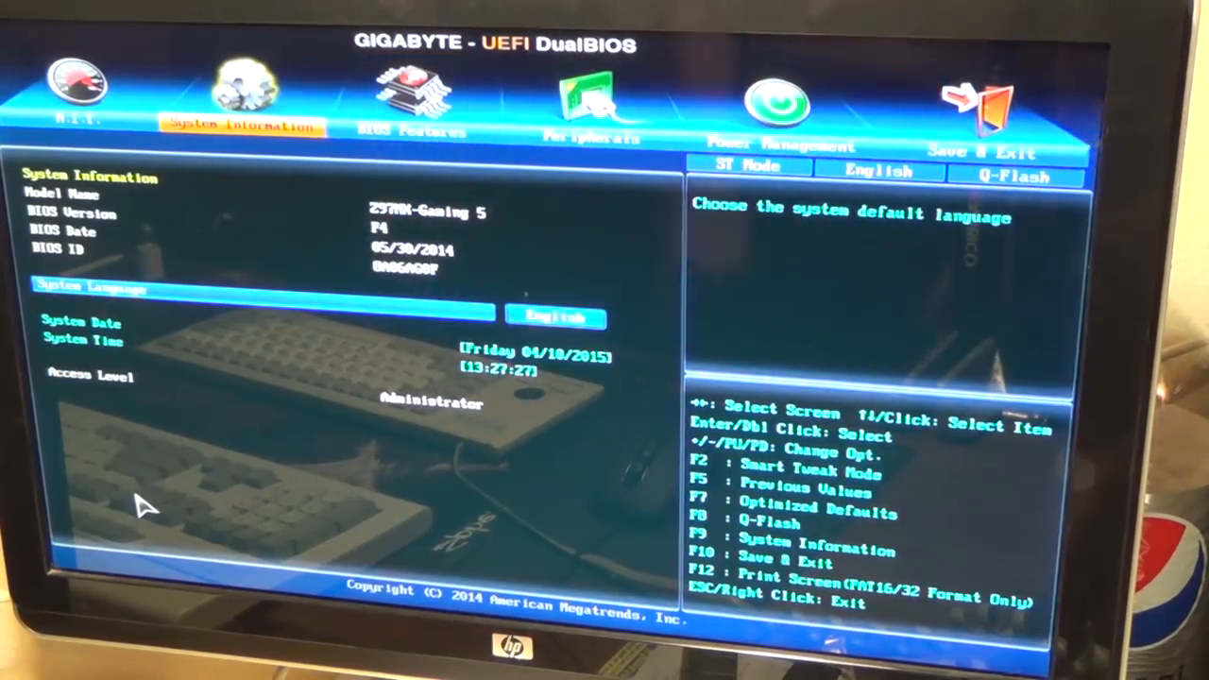